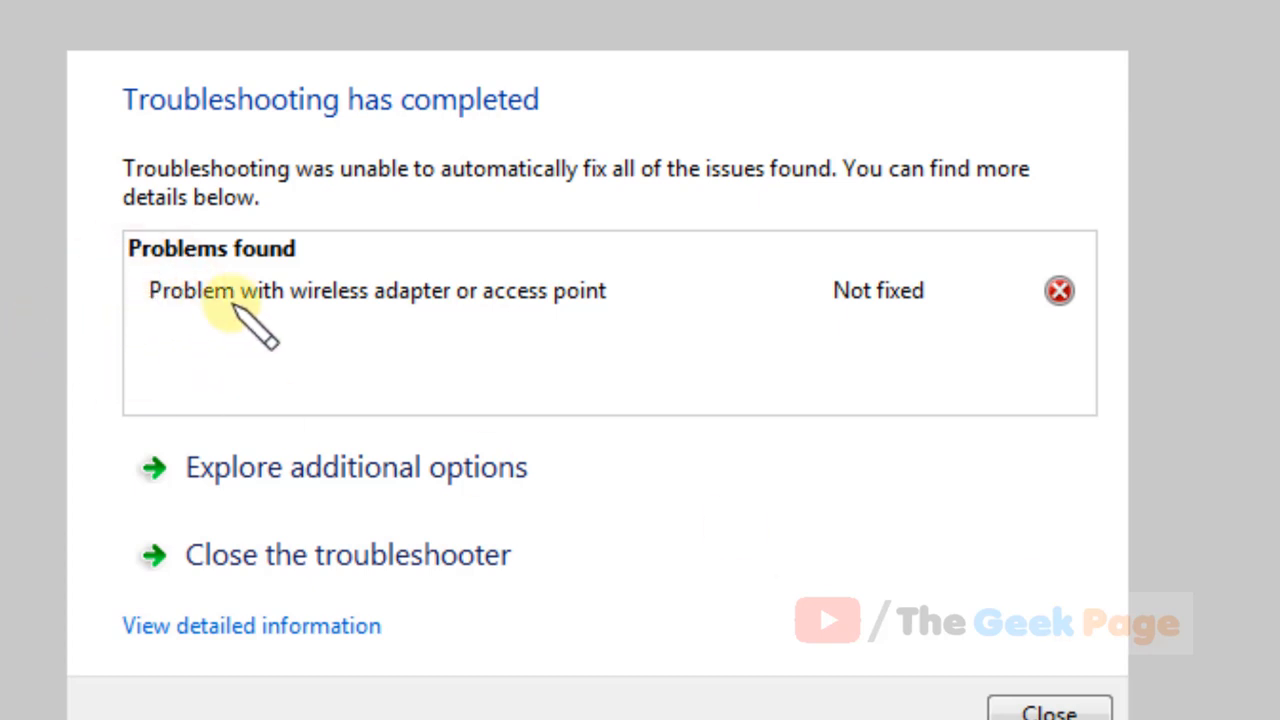
mouse_move(825, 275)
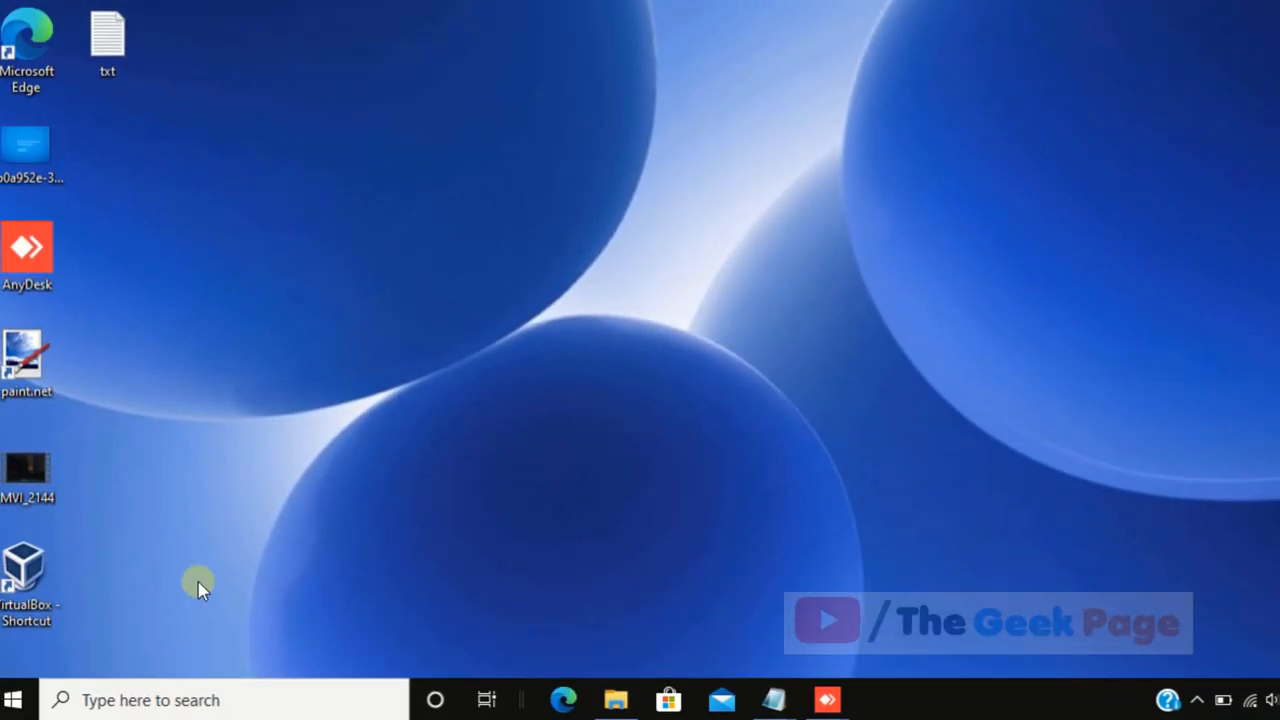
Step: Search the taskbar for 'command Prompt' to launch it as administrator
type("command Prompt")
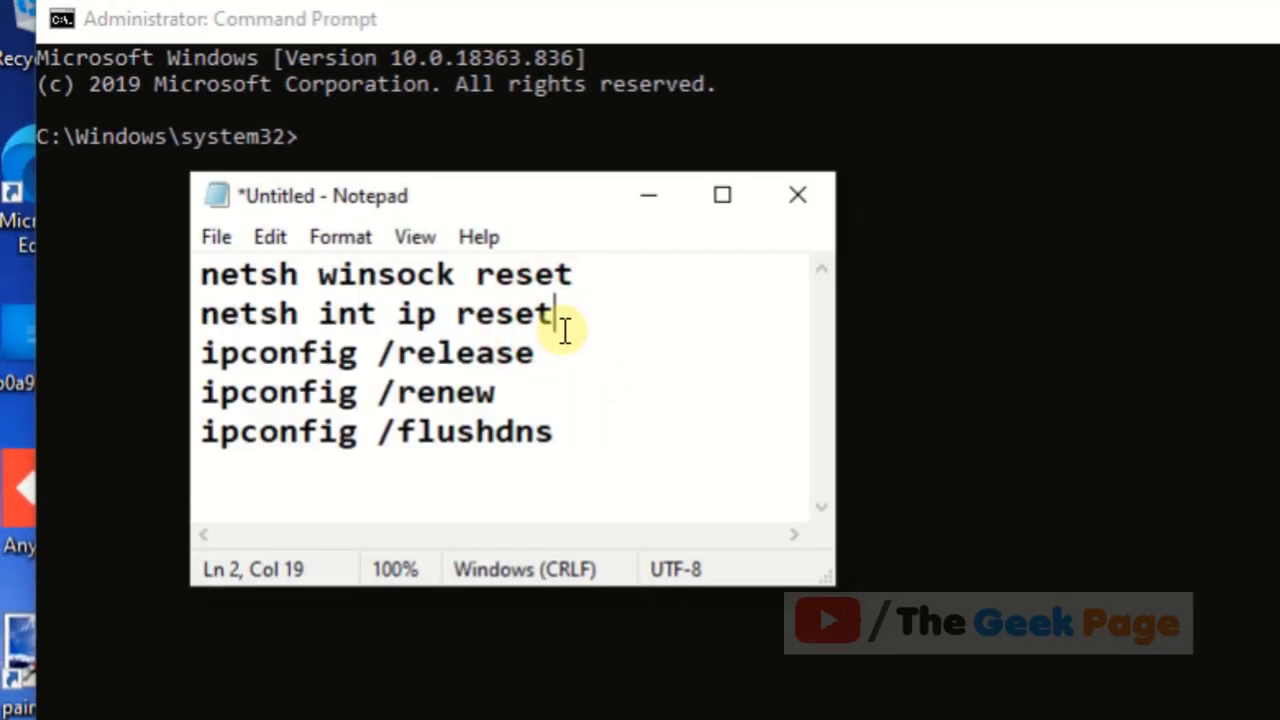
Step: Copy netsh winsock reset from the Notepad list and run it in Command Prompt
right_click(390, 360)
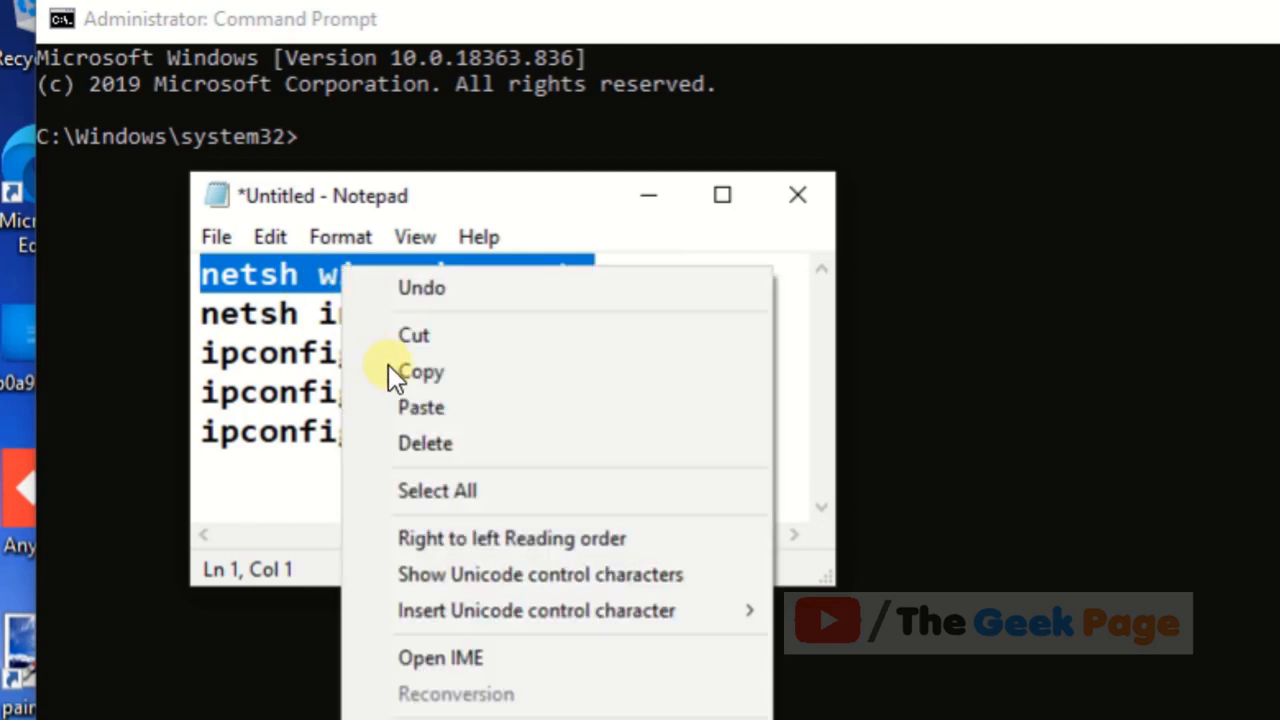
left_click(421, 371)
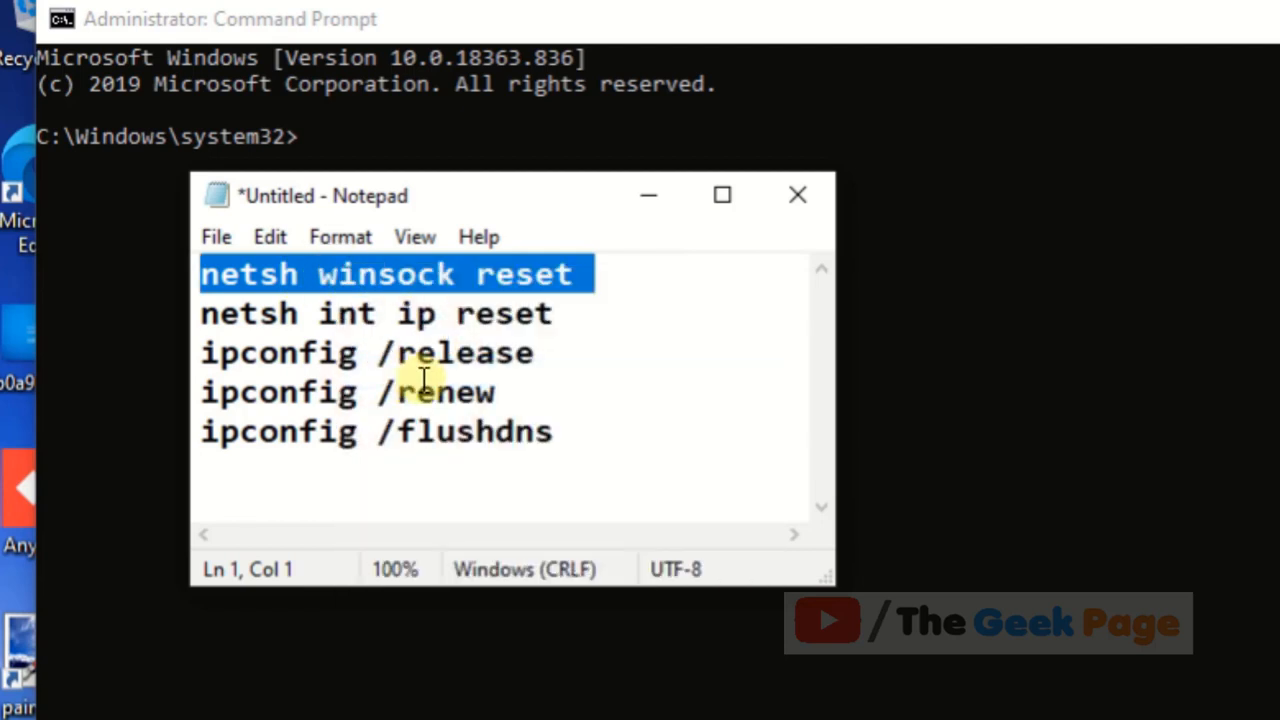
mouse_move(480, 340)
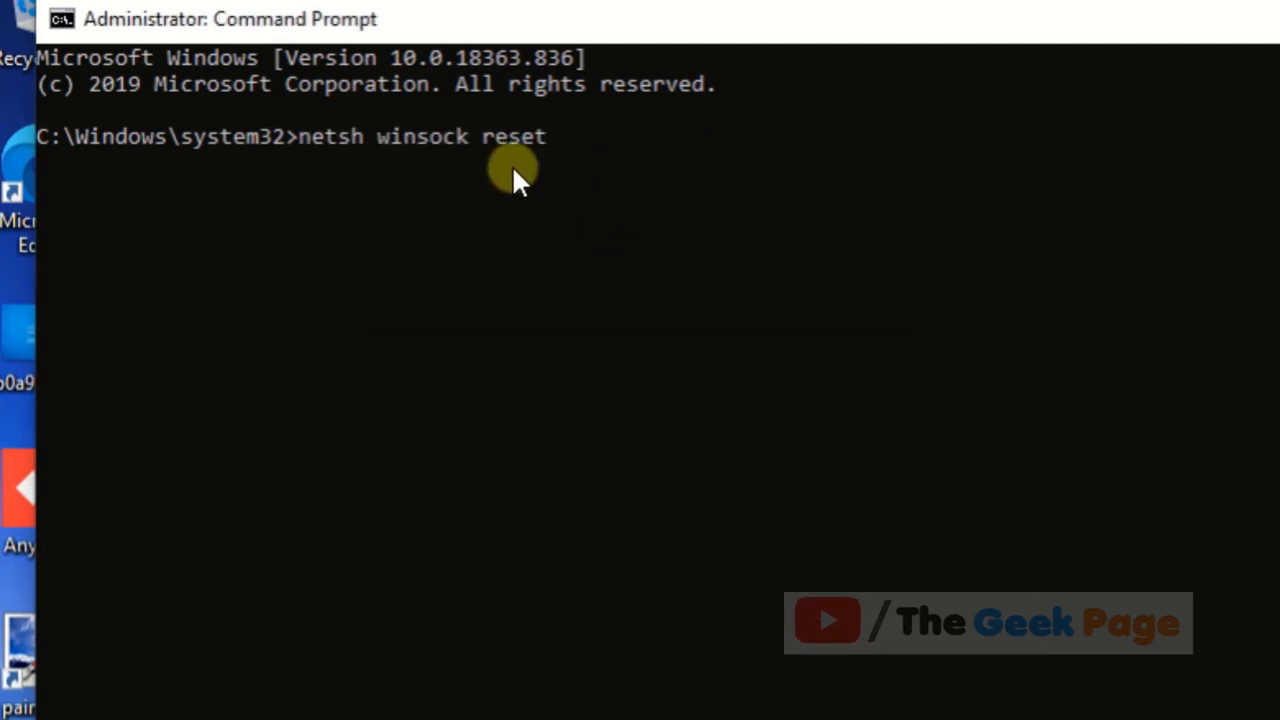
key("Enter")
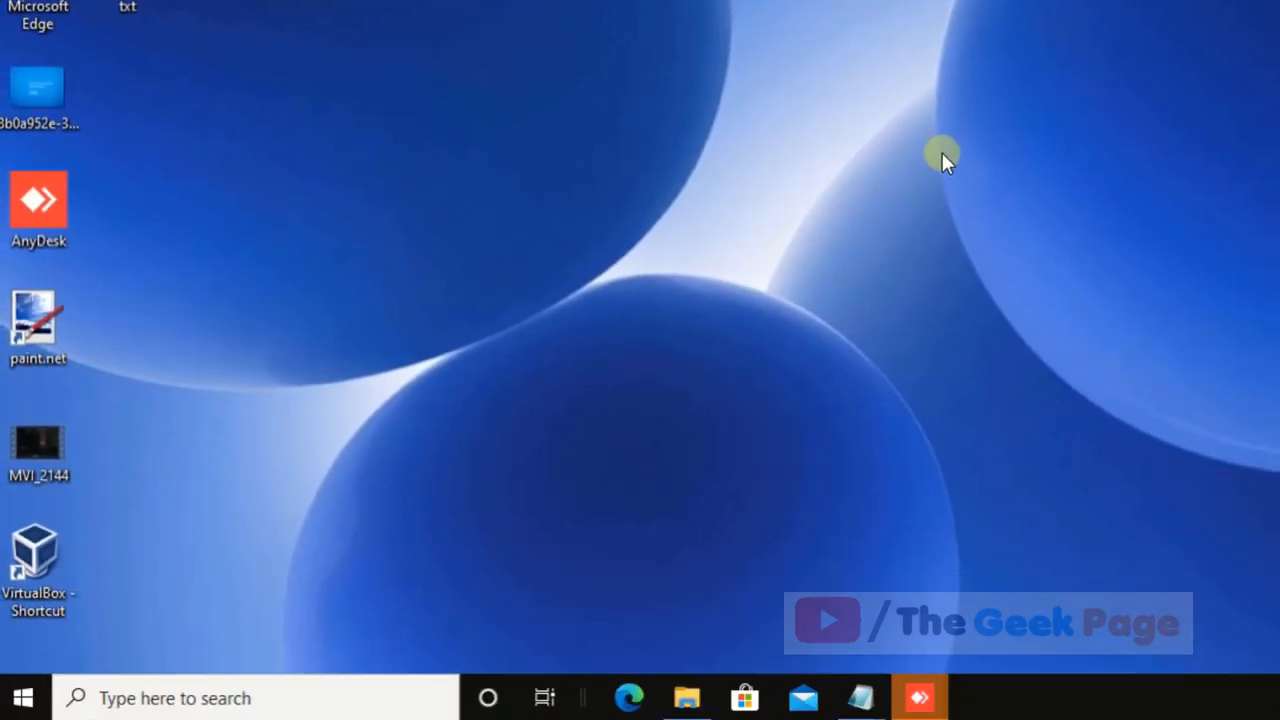
Step: Search 'device Manager' from the taskbar and launch Device Manager from the results
left_click(255, 697)
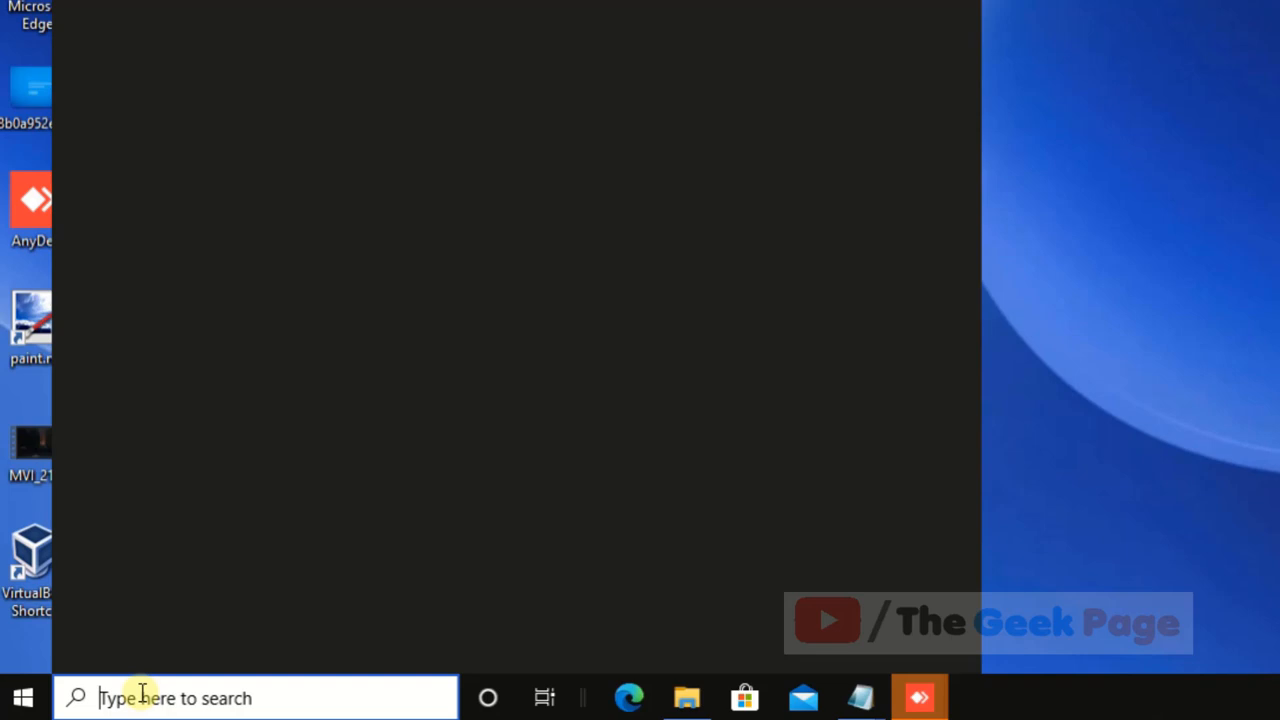
type("device Manager")
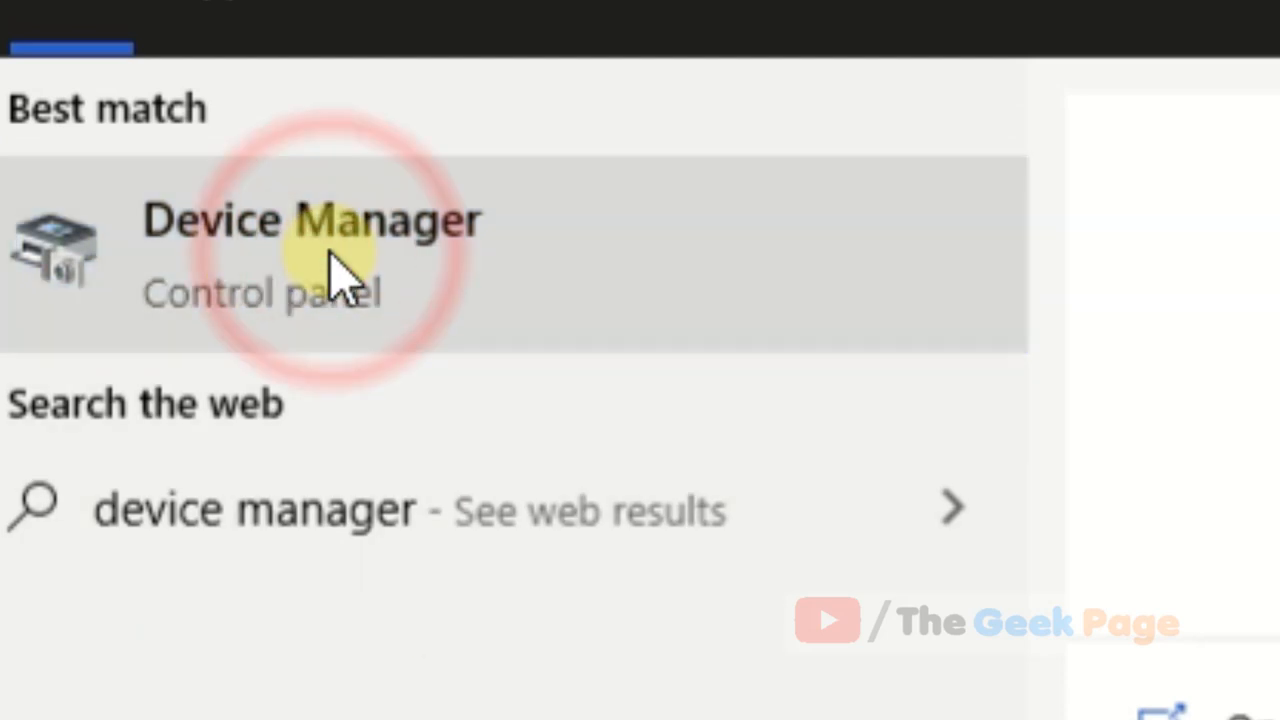
left_click(310, 220)
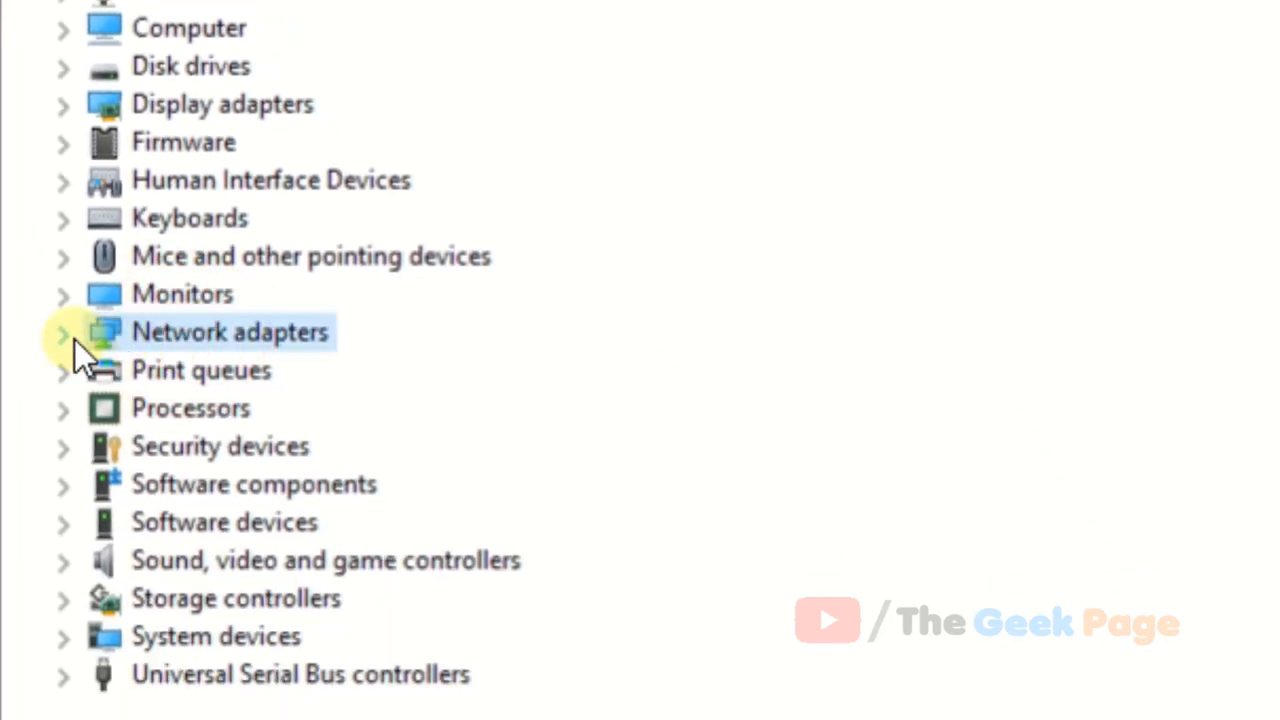
Step: Expand Network adapters to show the Realtek RTL8723DE, then enter winver and ncpa.cpl
left_click(62, 332)
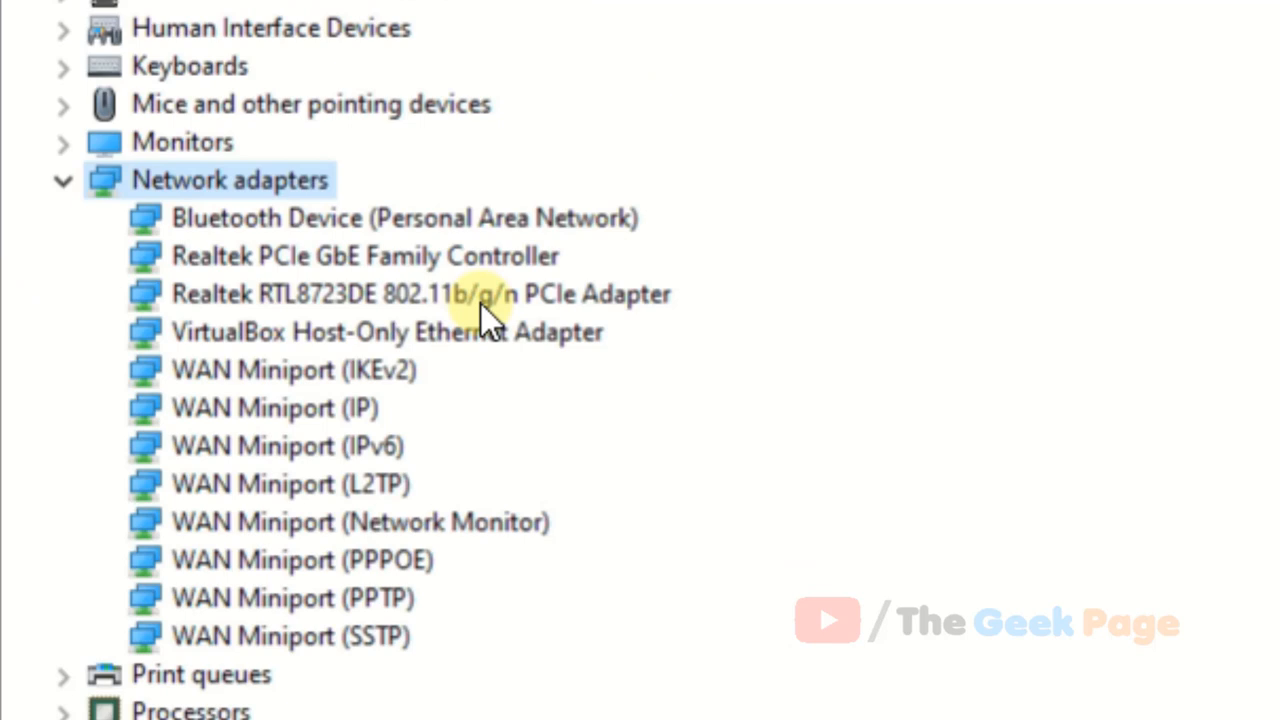
mouse_move(645, 430)
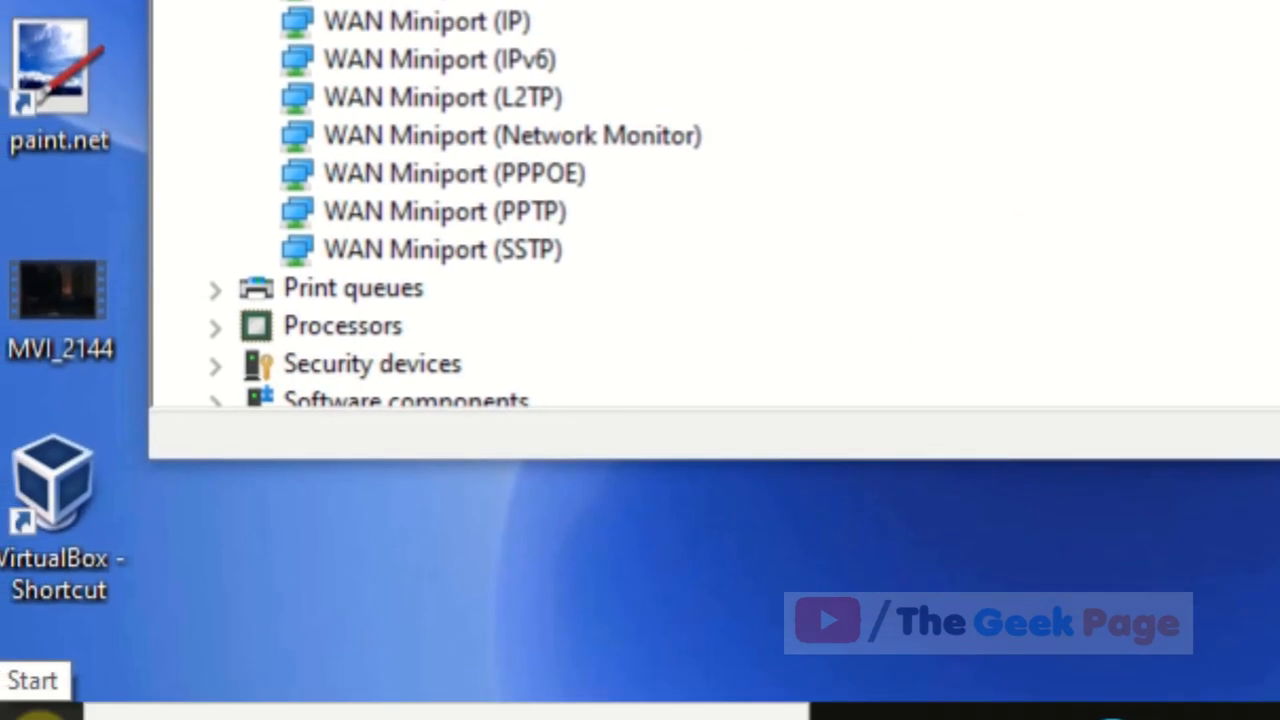
type("winver")
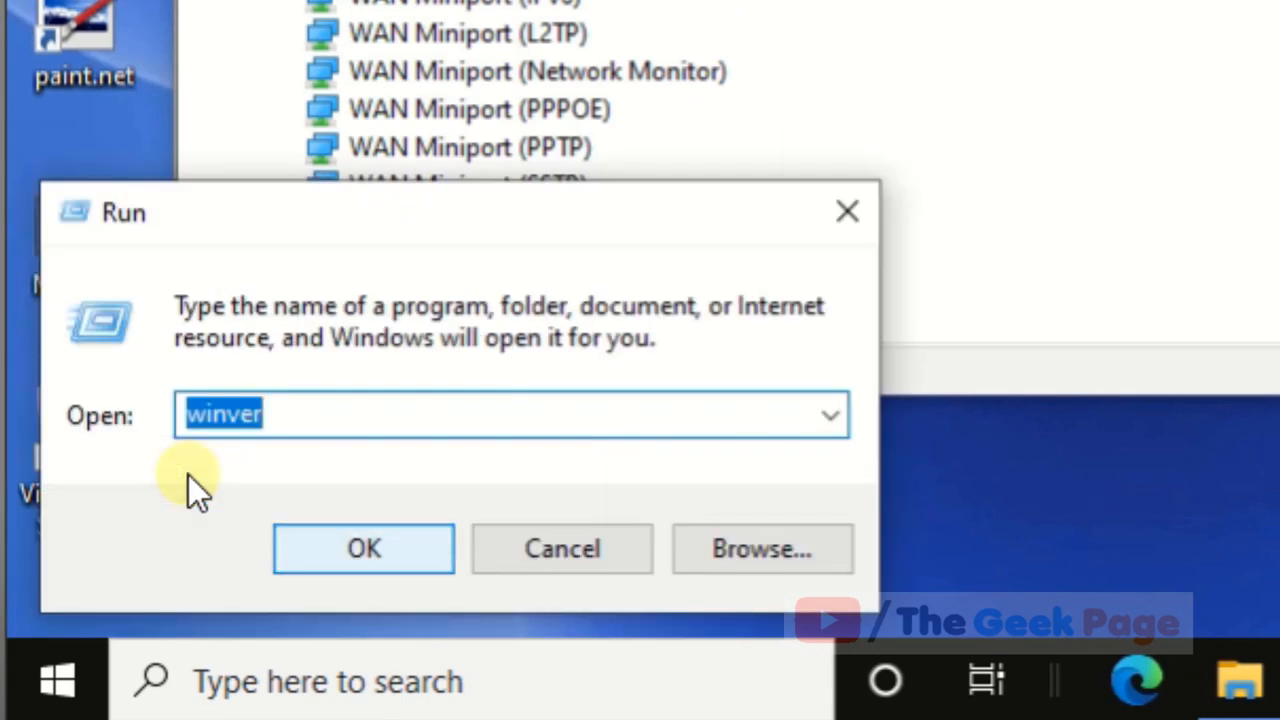
type("ncpa.cpl")
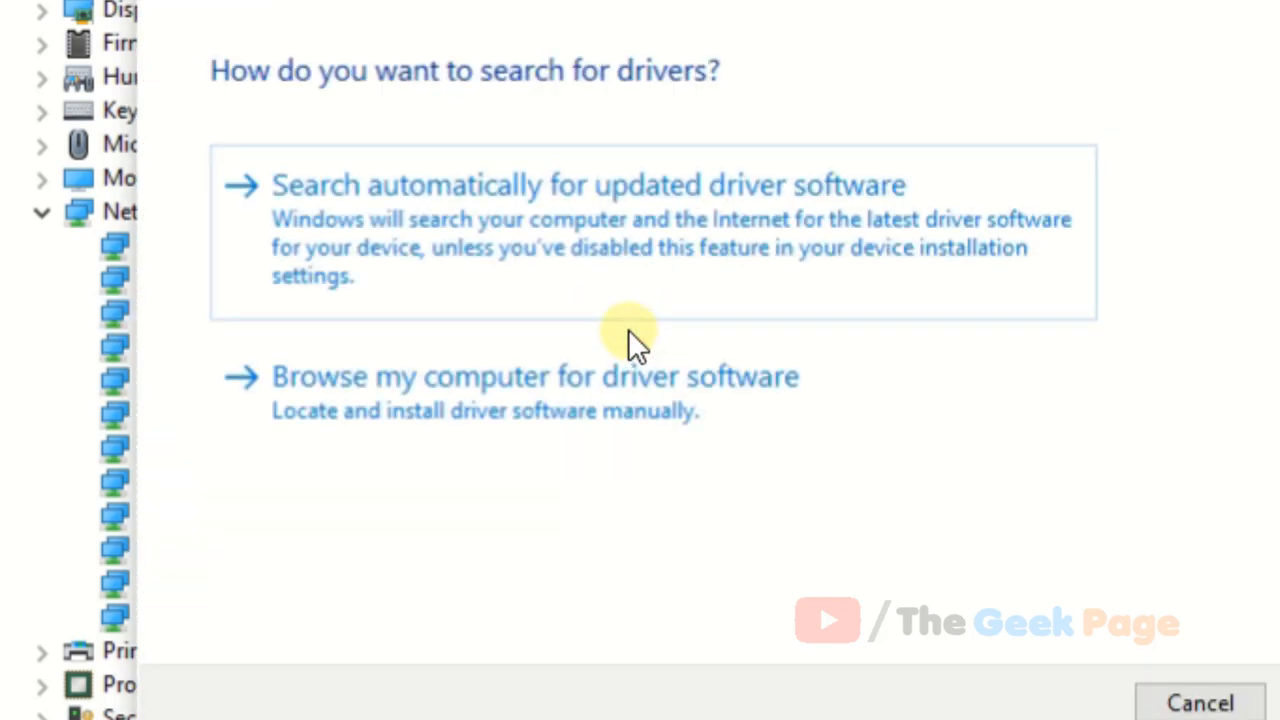
mouse_move(500, 385)
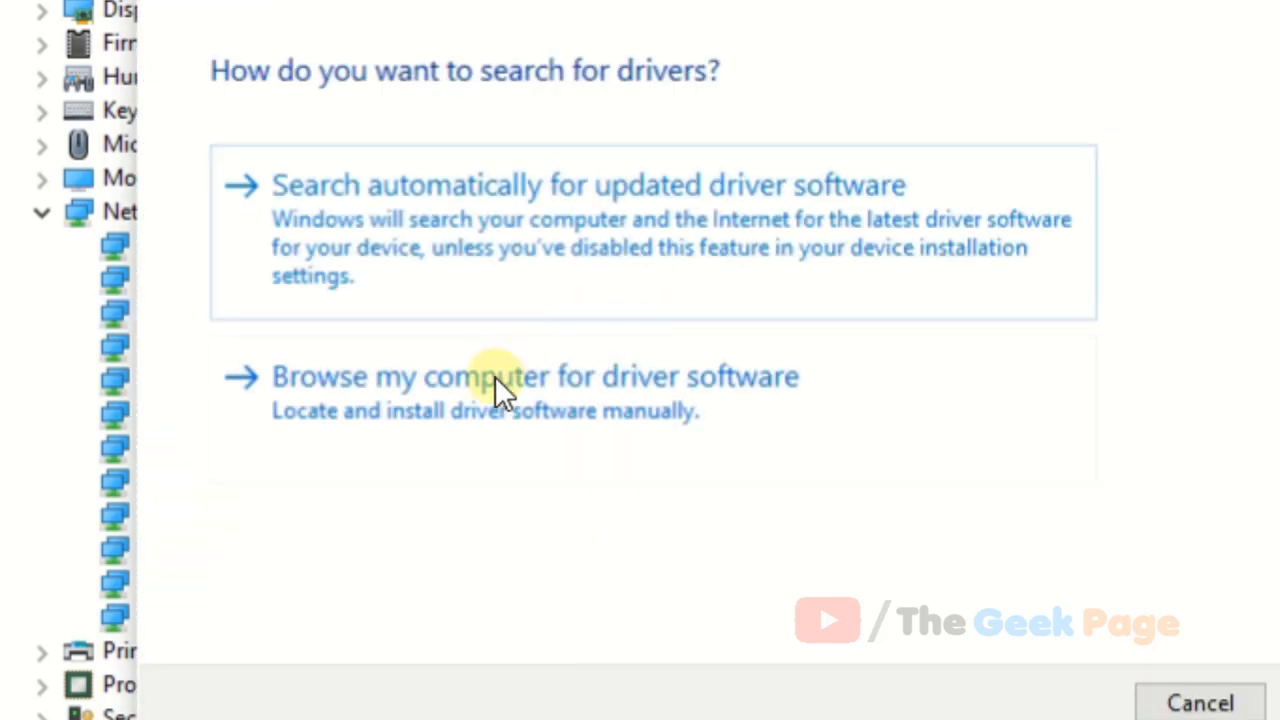
Step: Browse this computer for drivers and show the list of available RTL8723DE drivers
left_click(534, 375)
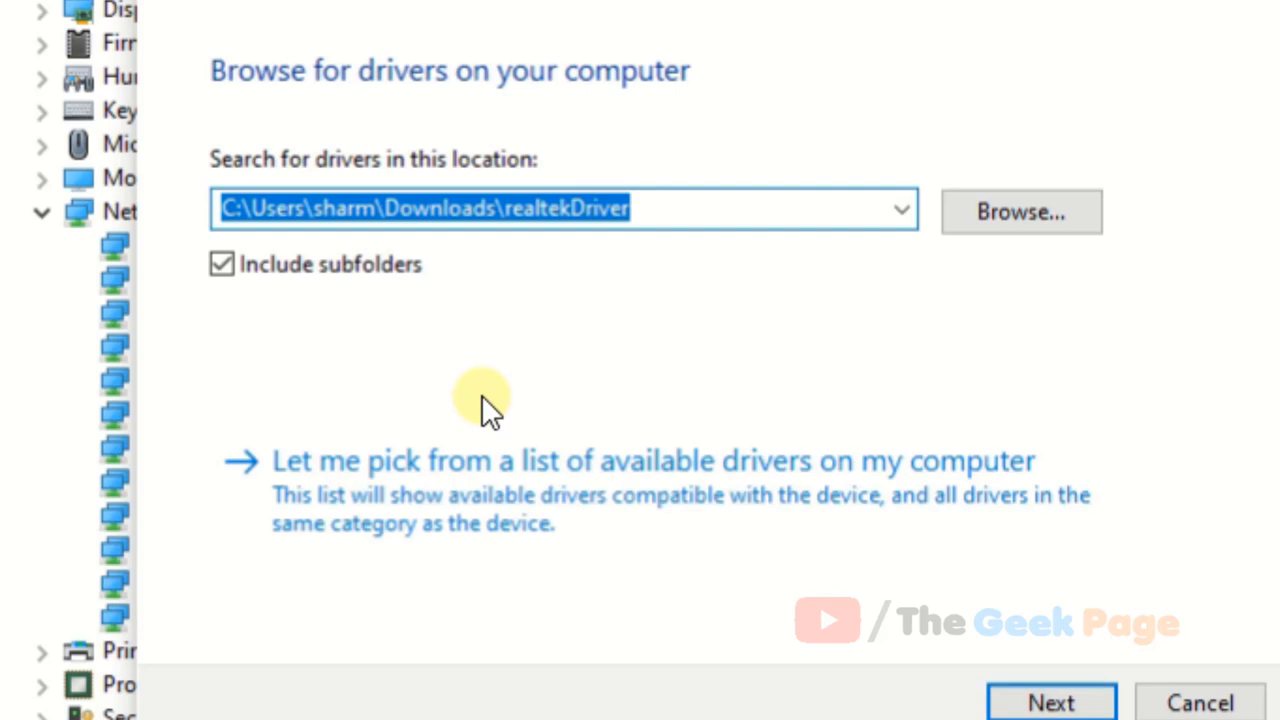
left_click(600, 470)
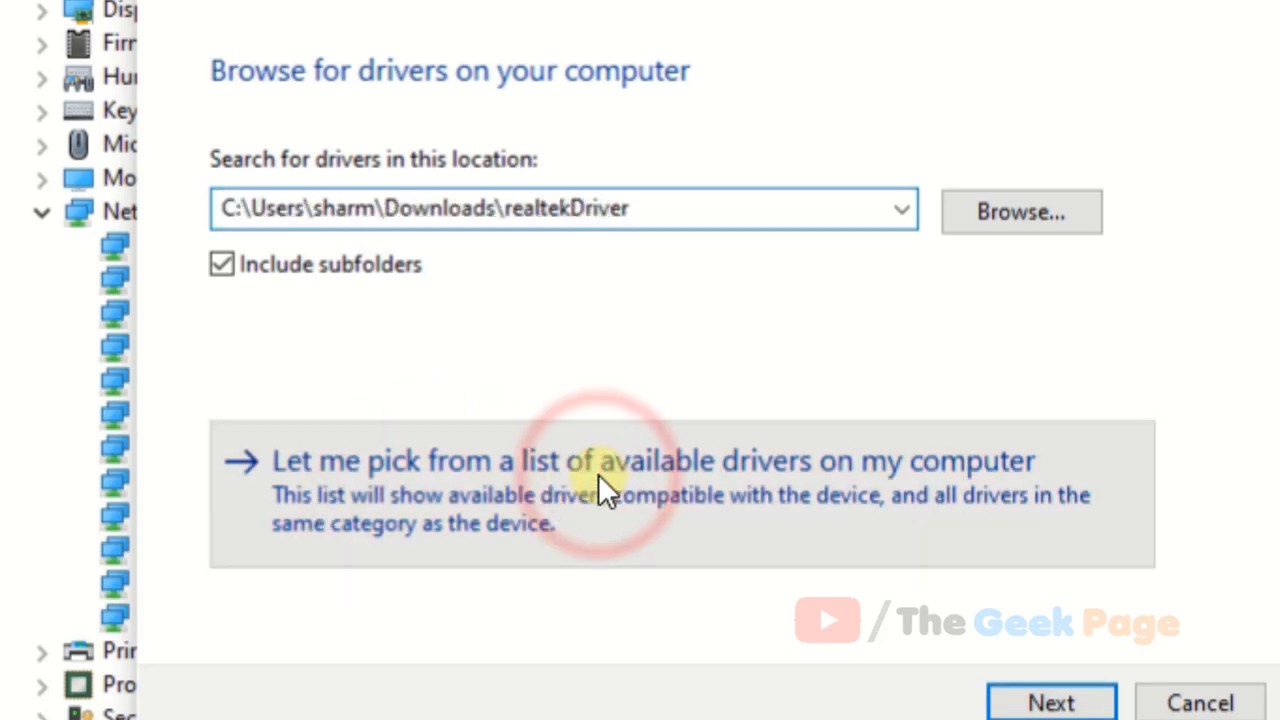
left_click(600, 461)
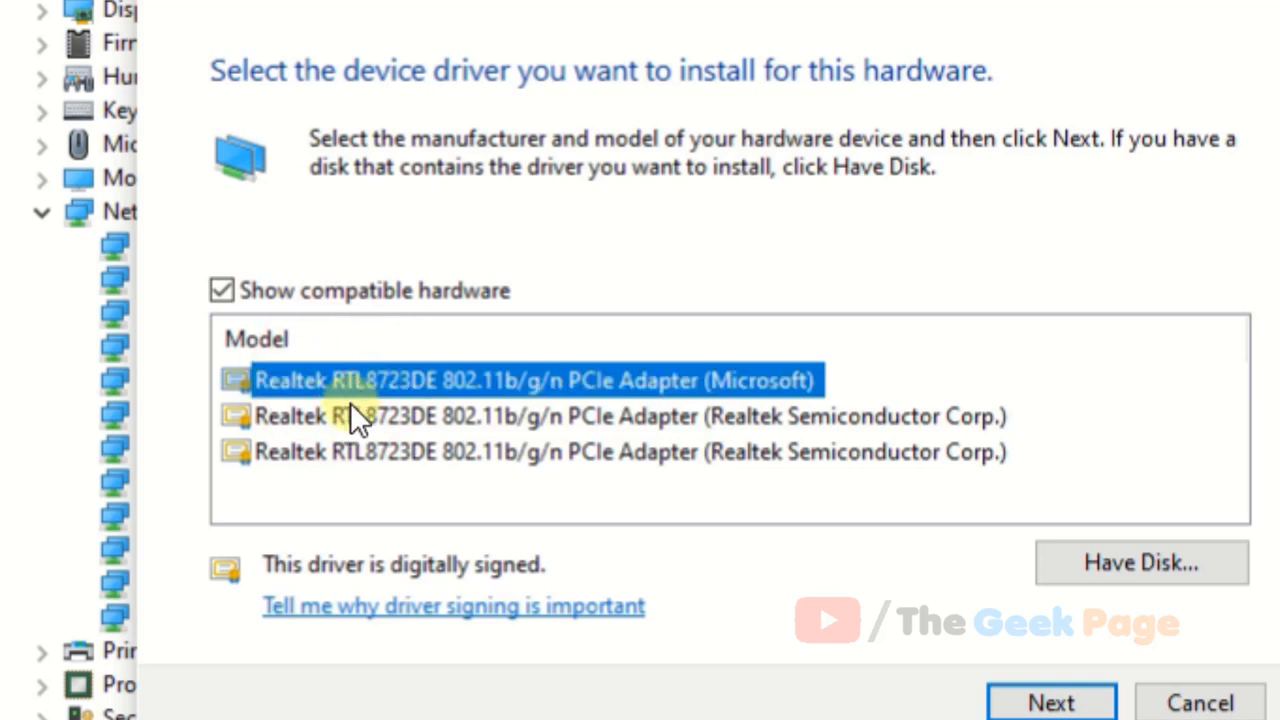
mouse_move(365, 470)
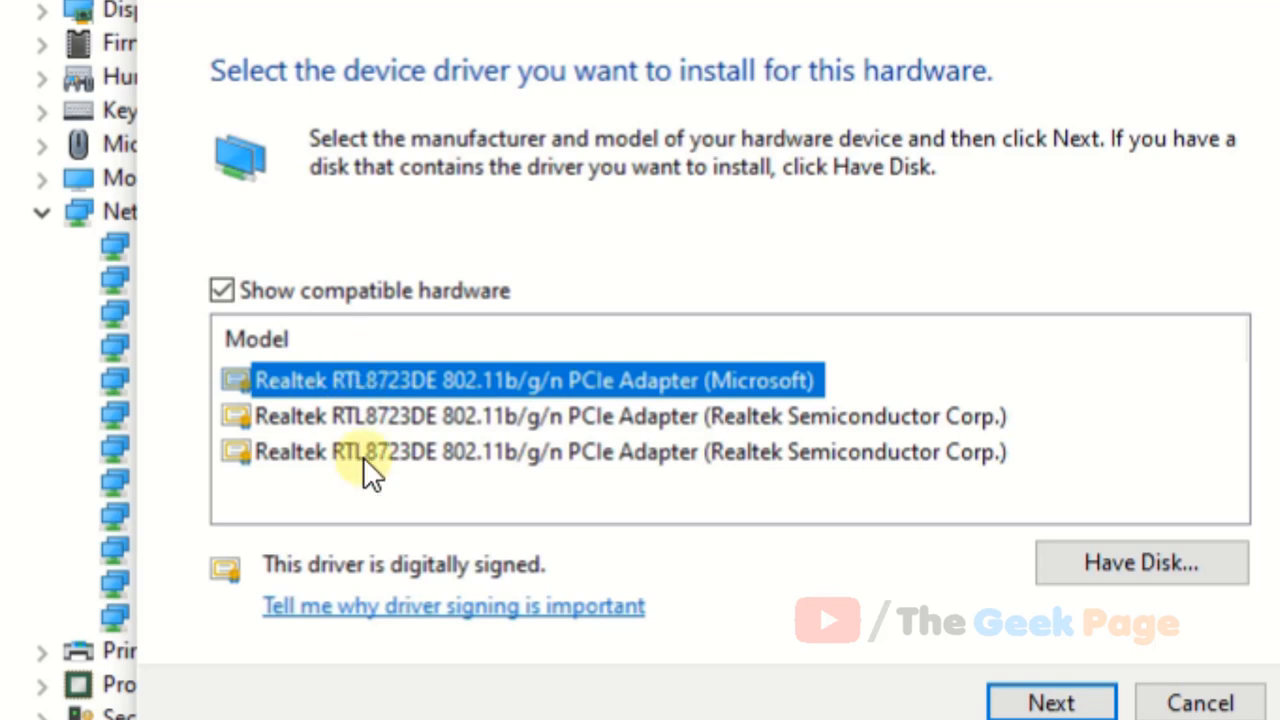
mouse_move(430, 445)
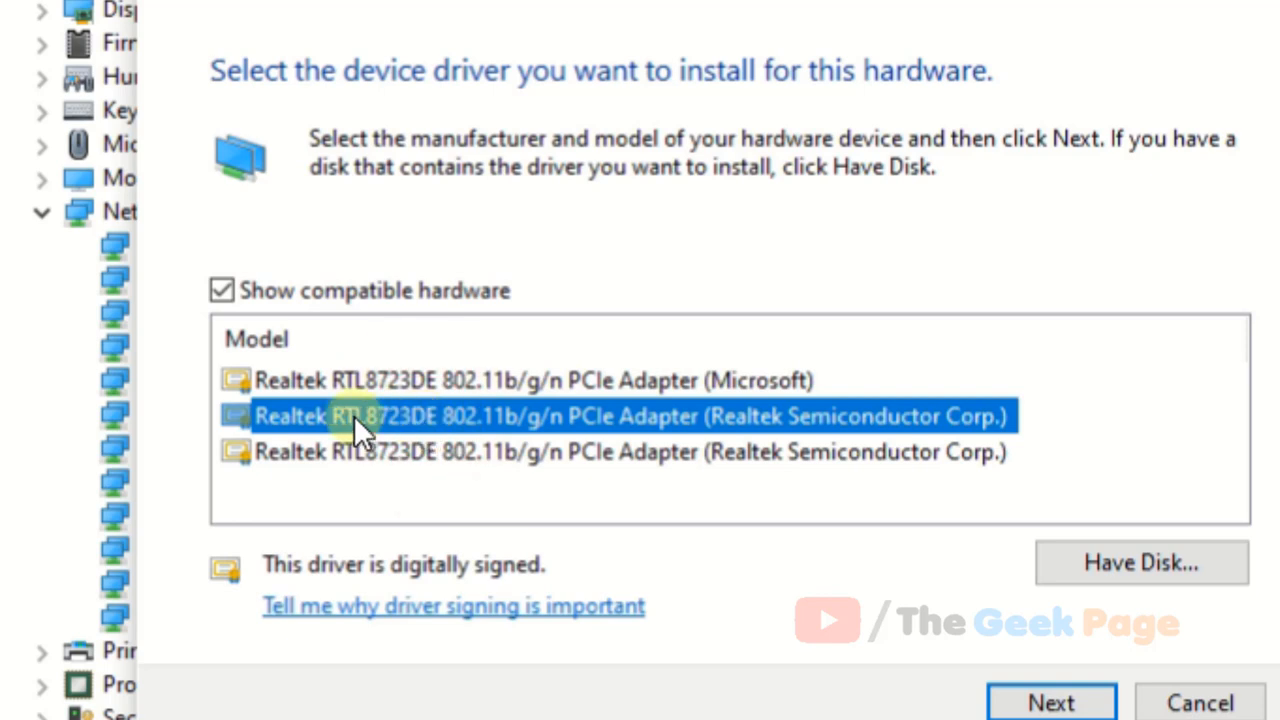
Step: Select the Realtek Semiconductor Corp. driver model and proceed with installing it
left_click(1051, 702)
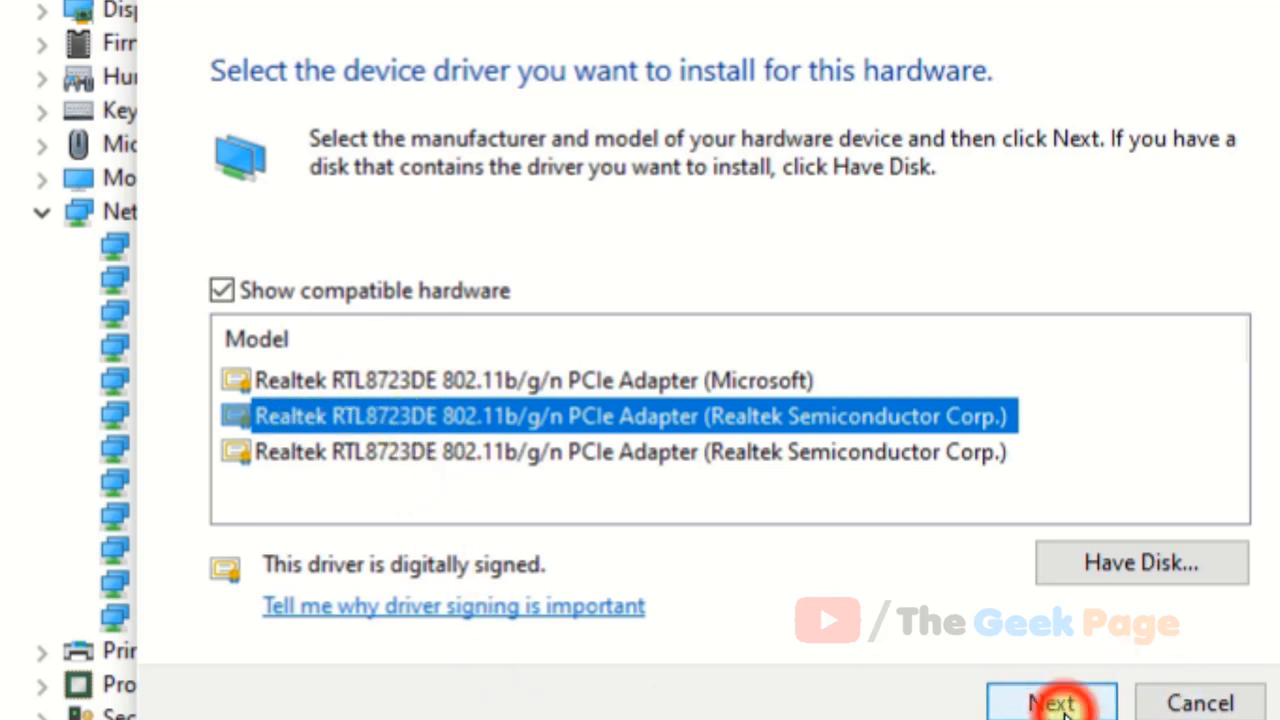
left_click(1051, 702)
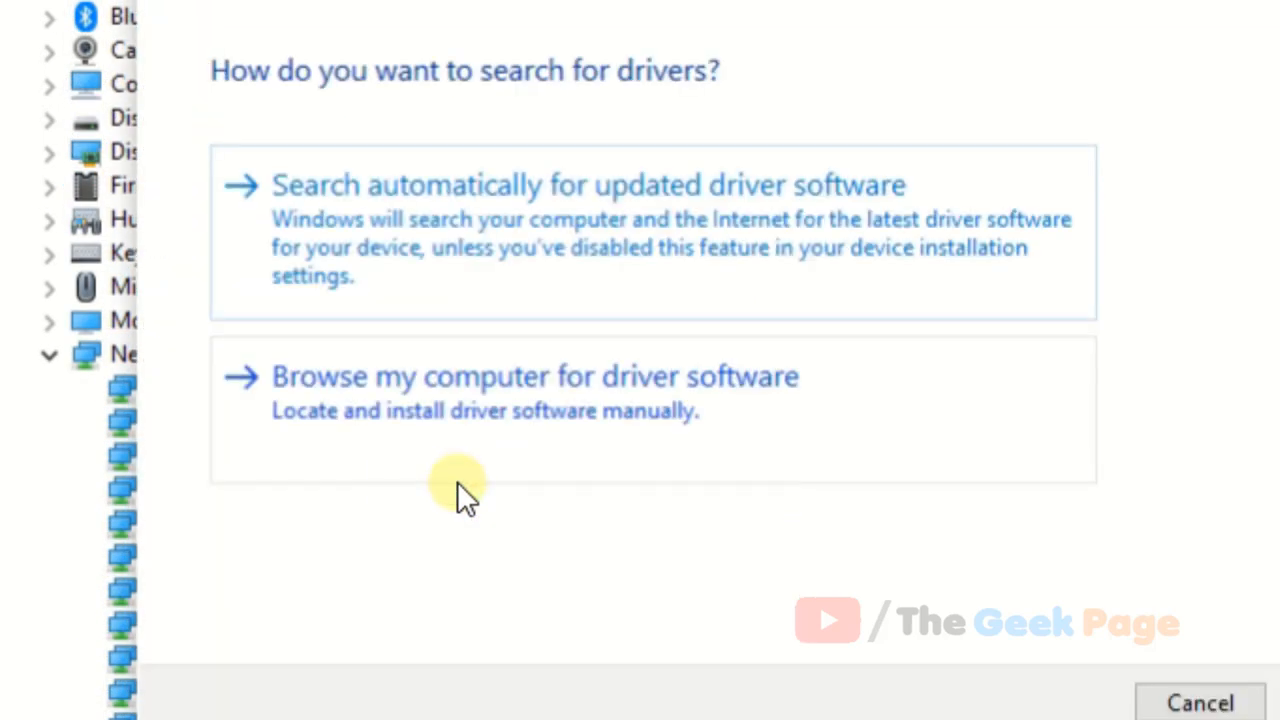
Step: Update the Realtek RTL8723DE driver with Windows searching automatically for updated software
left_click(535, 376)
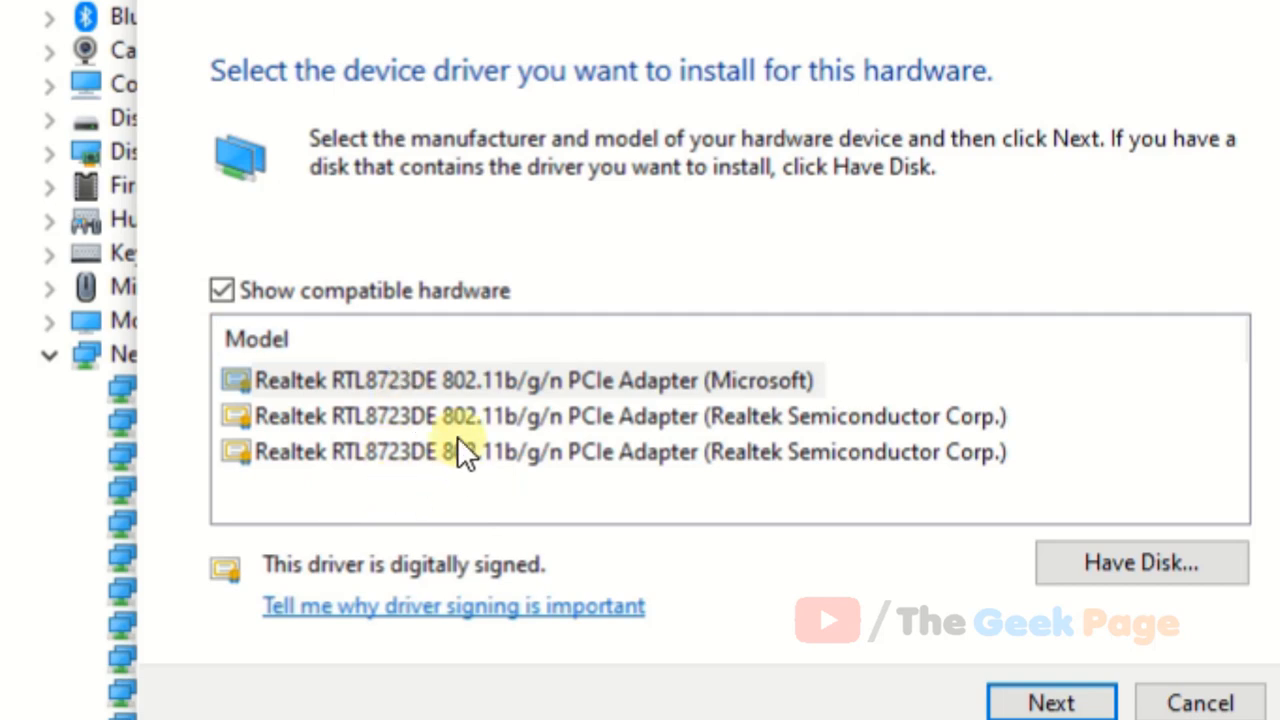
mouse_move(1057, 85)
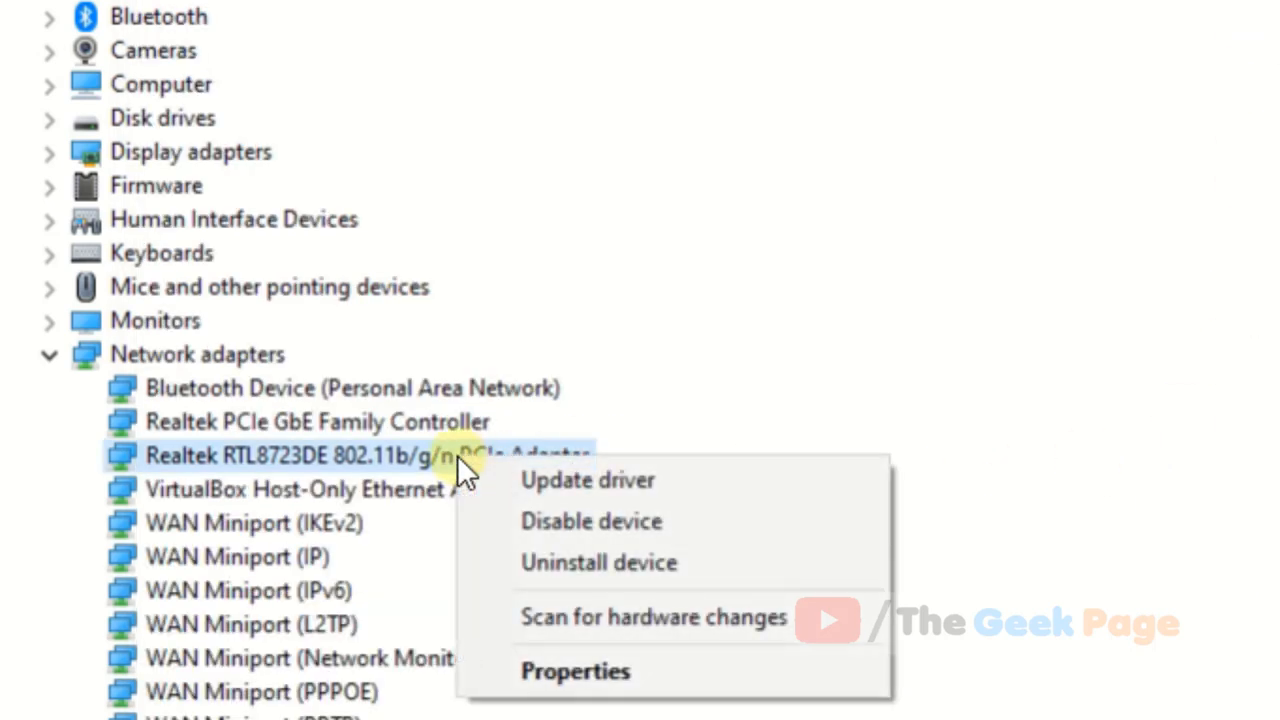
left_click(587, 480)
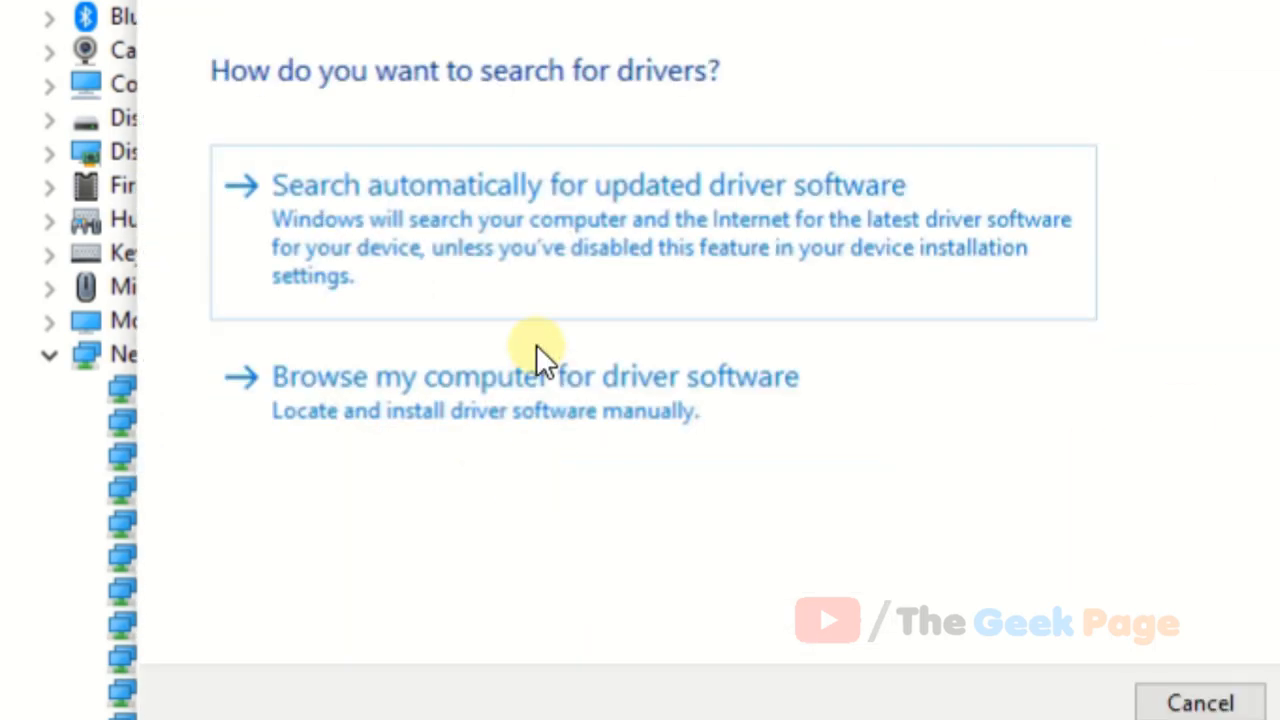
left_click(588, 185)
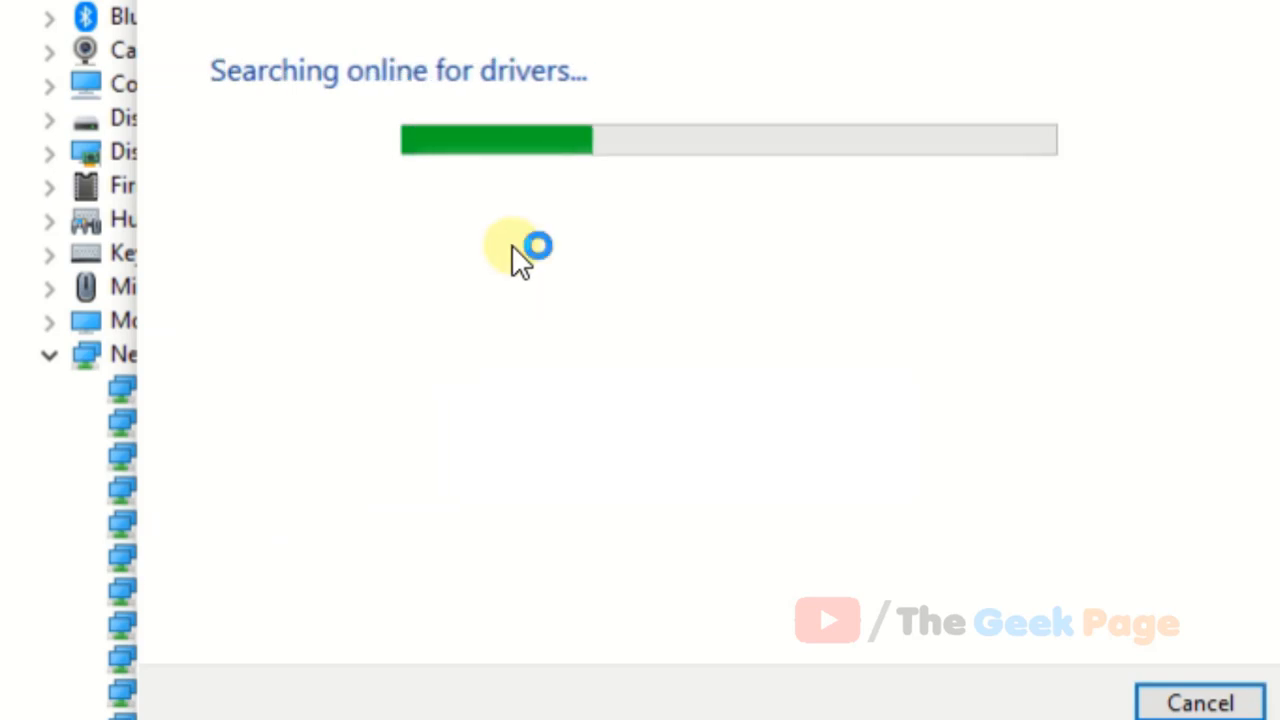